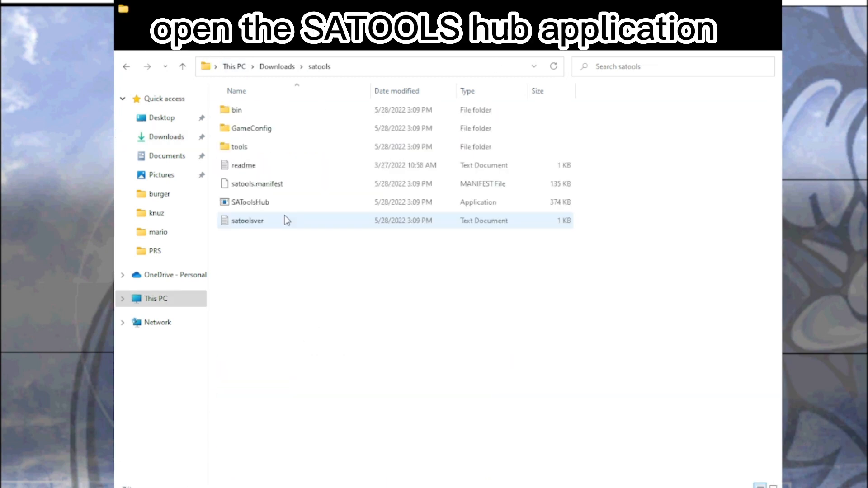
# - Launch the SAToolsHub application from the satools folder
pyautogui.click(249, 202)
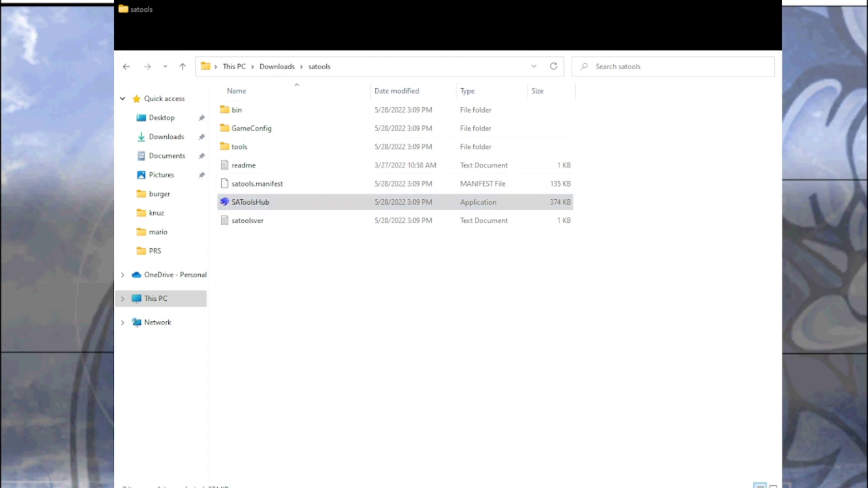
pyautogui.doubleClick(250, 202)
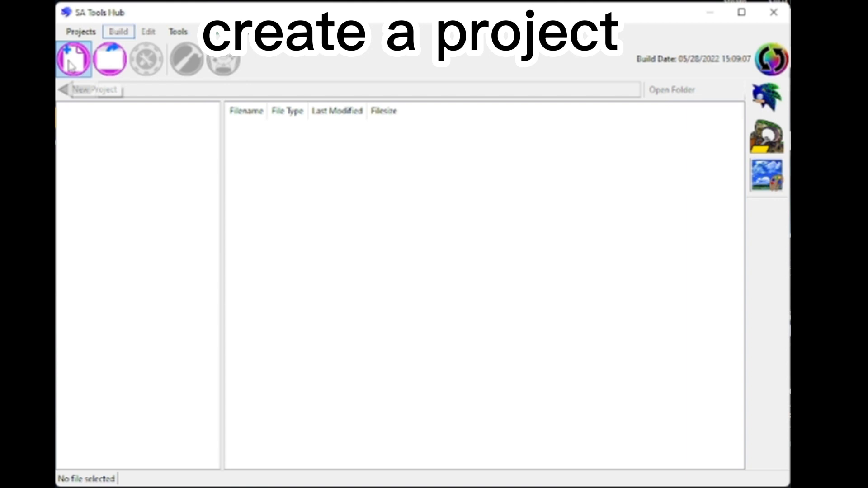
# - Create a new SA Tools Hub project using the PC - SADX game template
pyautogui.click(74, 59)
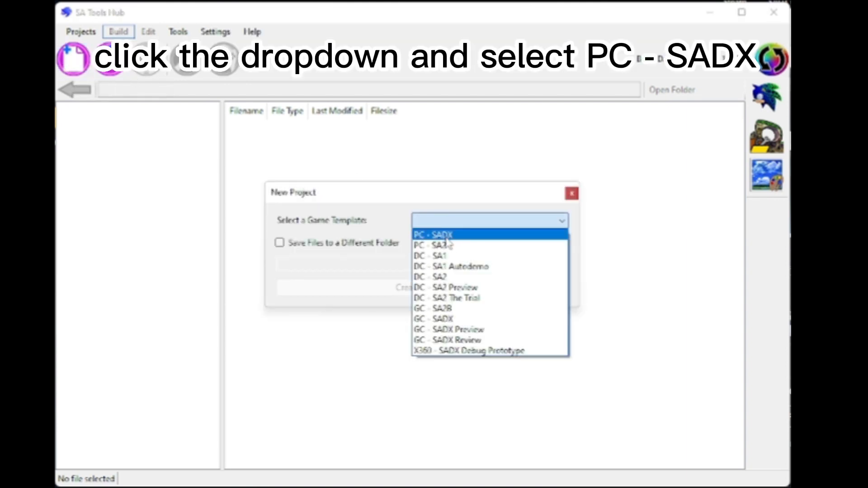
pyautogui.click(438, 234)
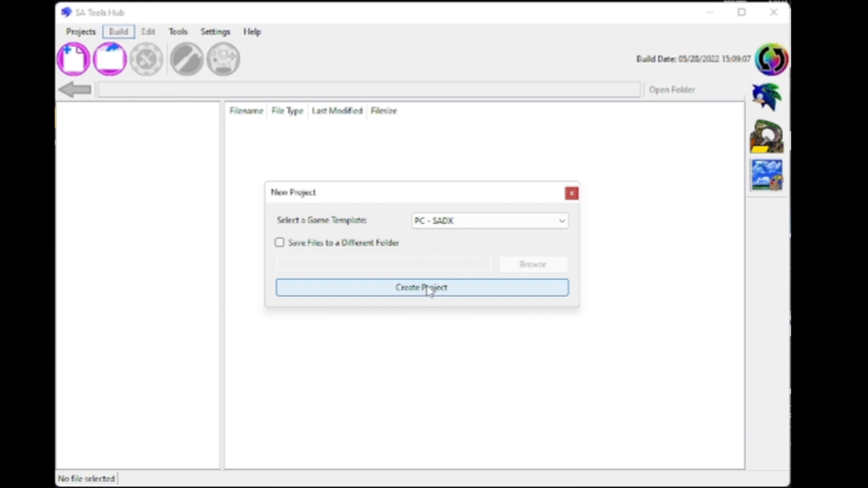
pyautogui.click(421, 287)
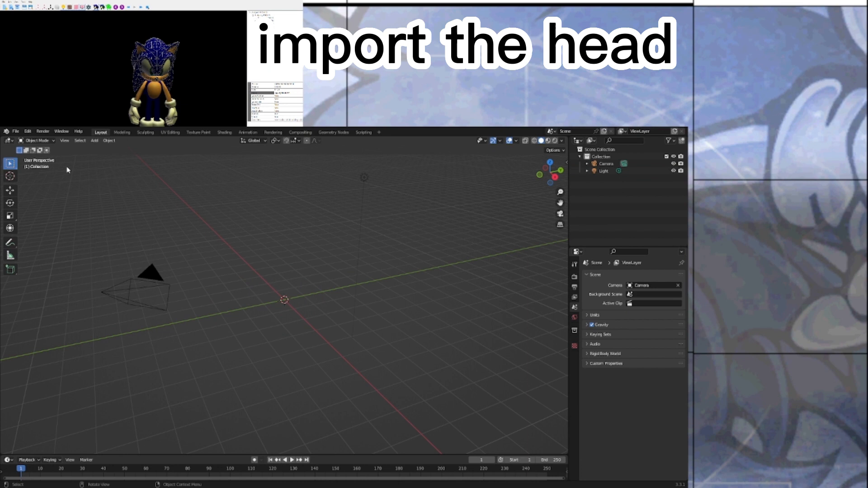
# - Close the Blender window and return to SA Tools Hub
pyautogui.click(15, 131)
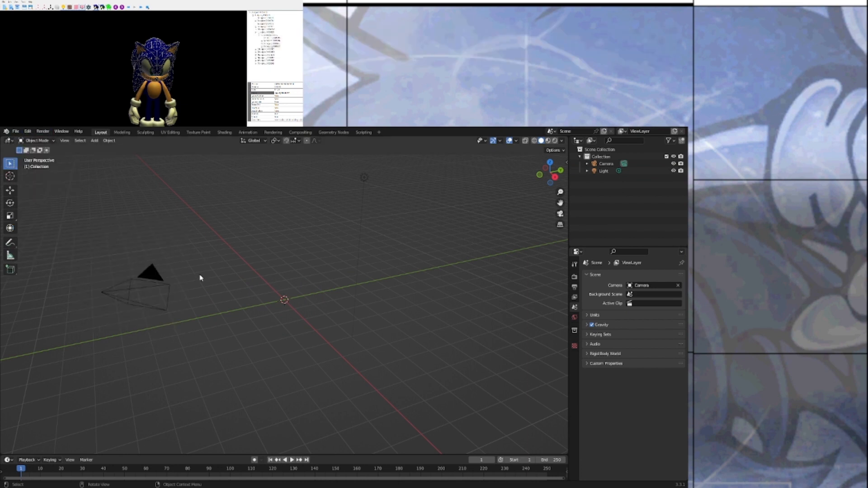
pyautogui.moveTo(185, 269)
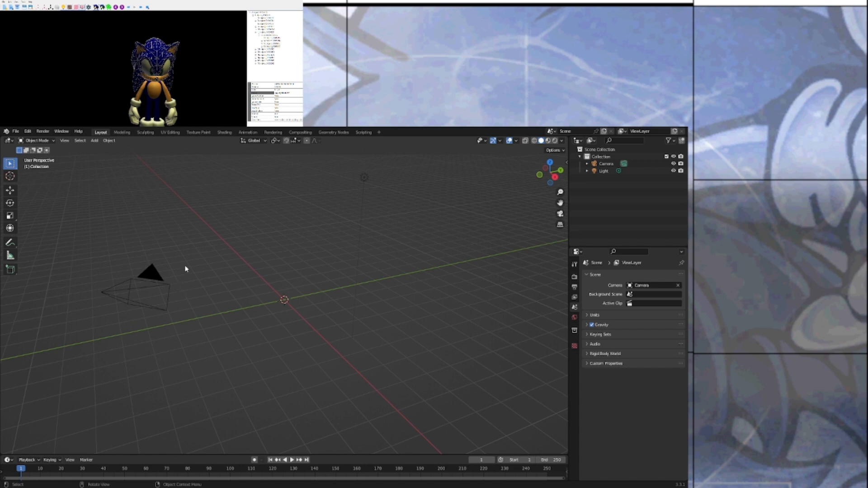
pyautogui.moveTo(274, 239)
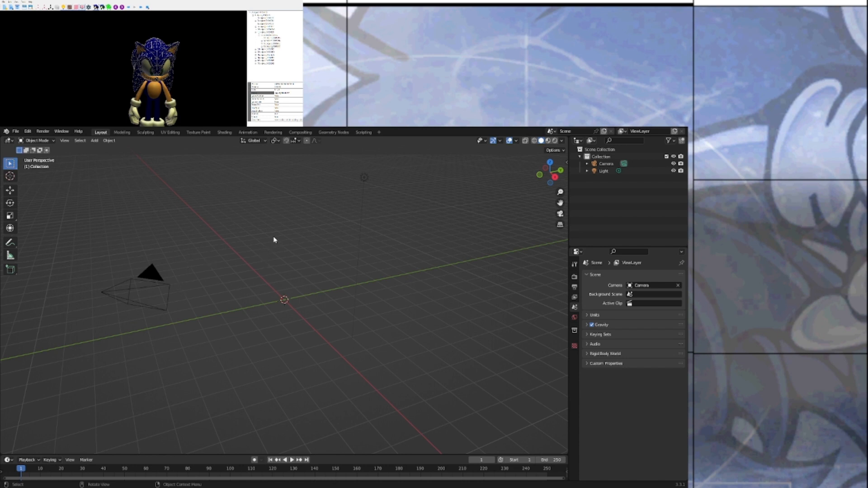
pyautogui.moveTo(275, 261)
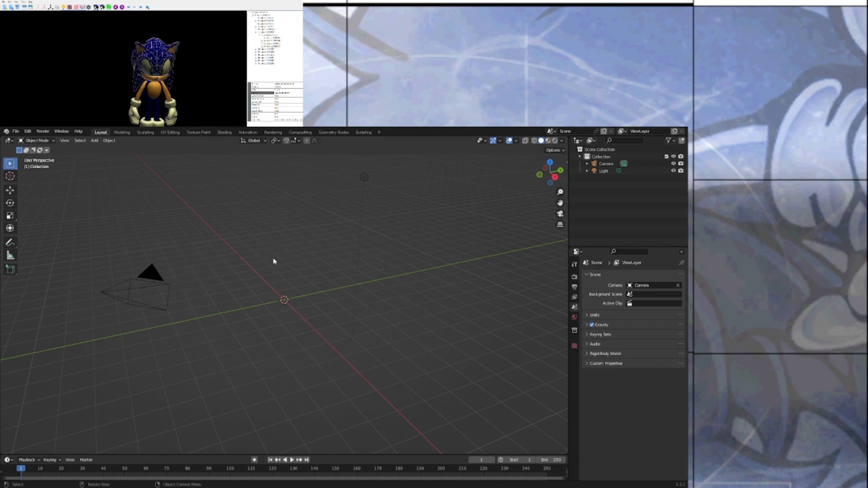
pyautogui.moveTo(267, 266)
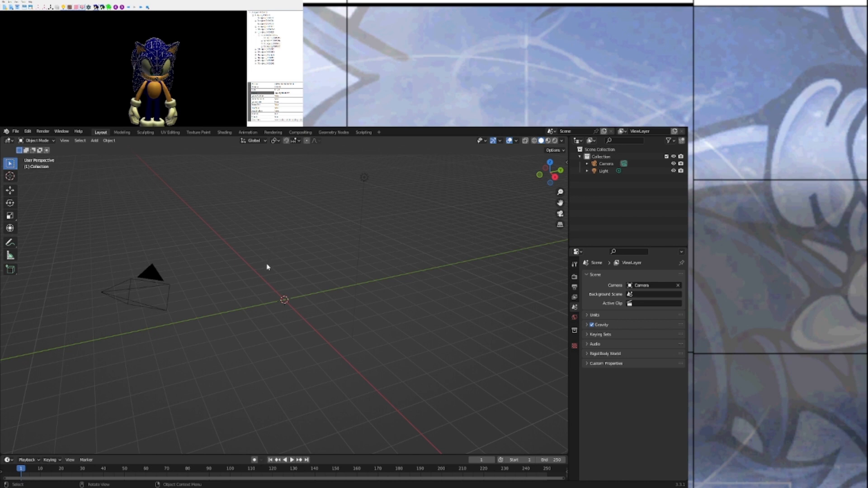
pyautogui.moveTo(263, 245)
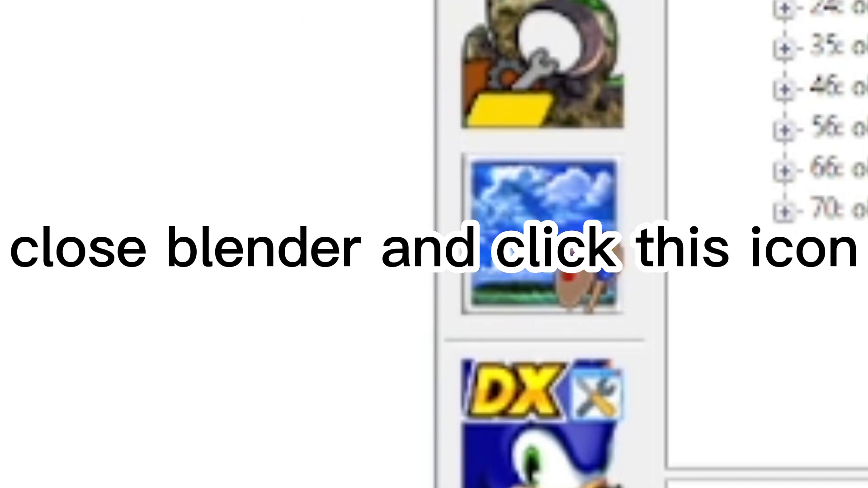
# - Launch the PVM Editor from the SA Tools Hub side toolbar
pyautogui.click(544, 232)
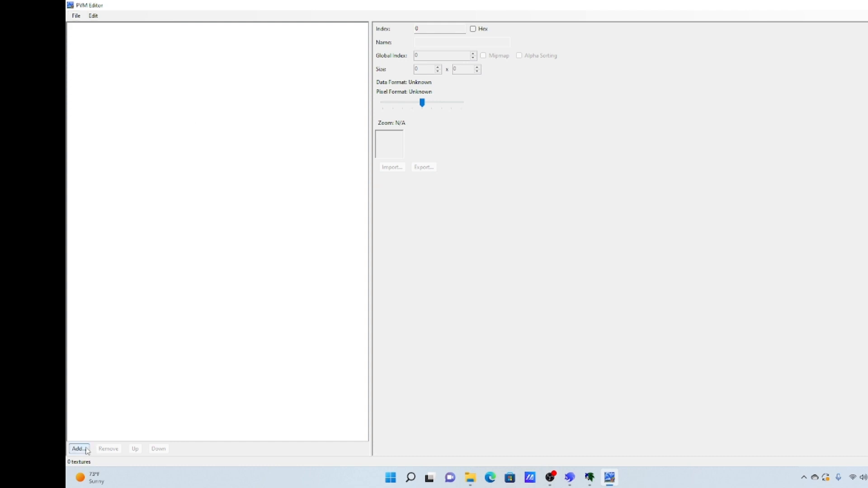
# - Add the 18 Mario head textures from the Downloads folder to the pack
pyautogui.click(77, 449)
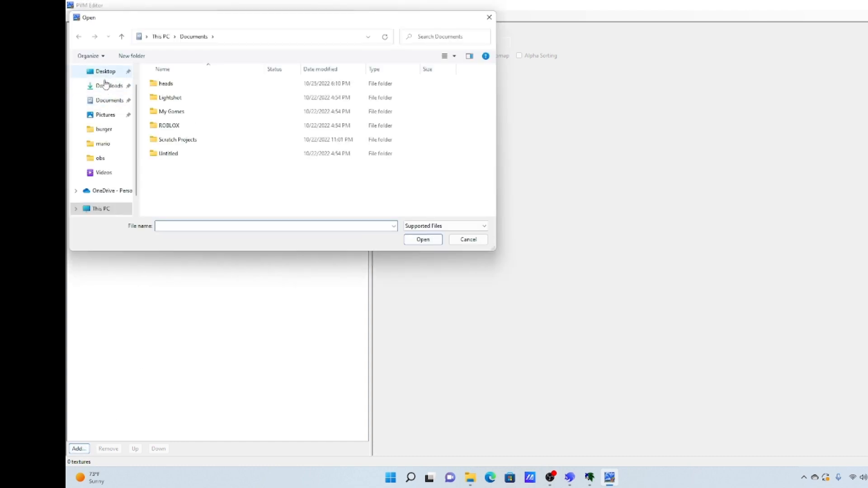
pyautogui.click(109, 85)
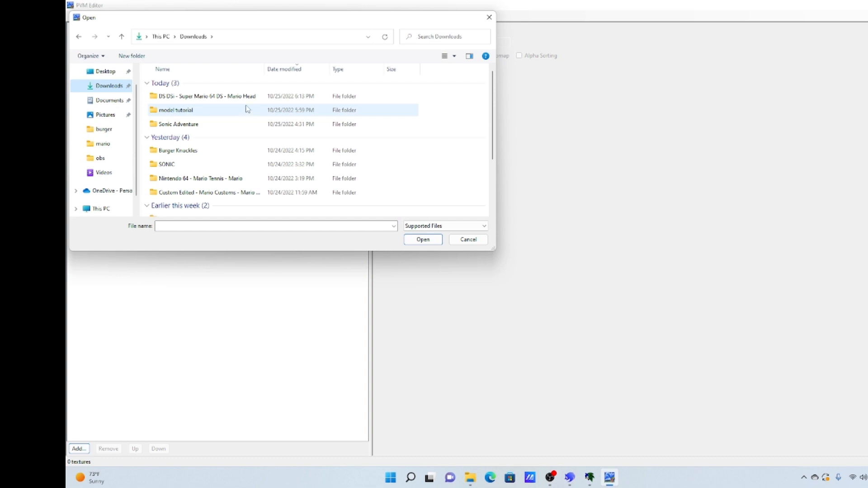
pyautogui.doubleClick(203, 96)
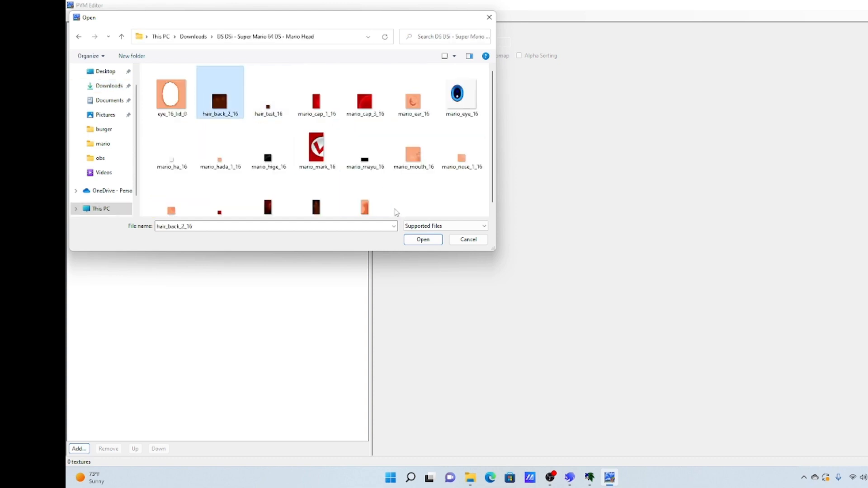
pyautogui.click(422, 239)
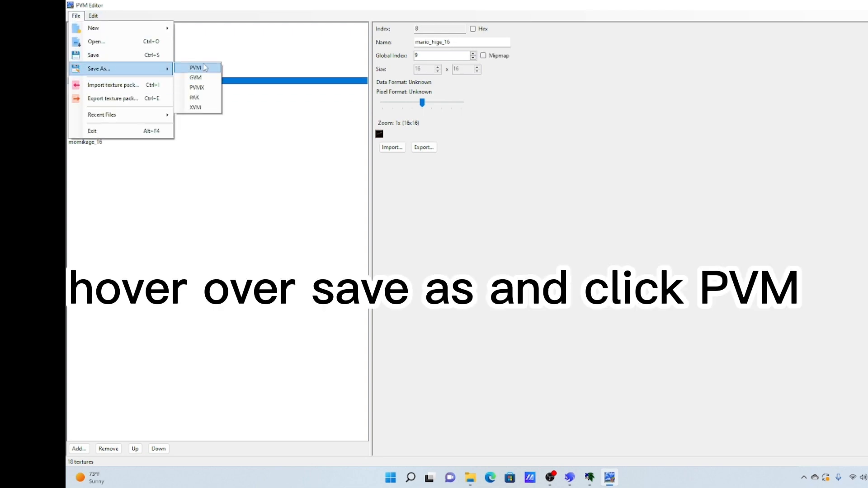
# - Save the pack as mario.pvm in the model tutorial folder
pyautogui.click(195, 67)
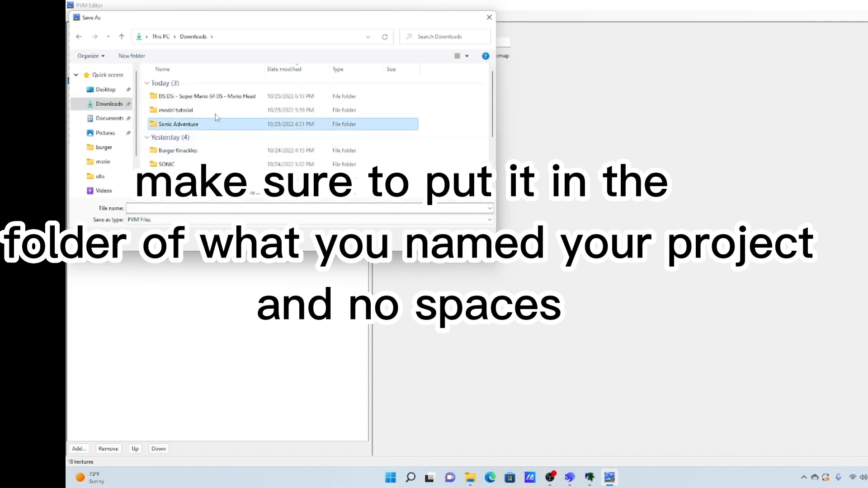
pyautogui.click(177, 109)
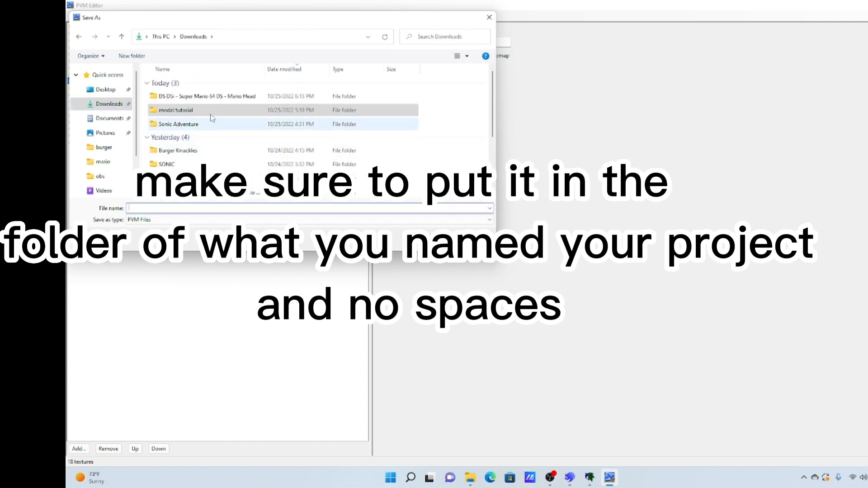
pyautogui.doubleClick(180, 109)
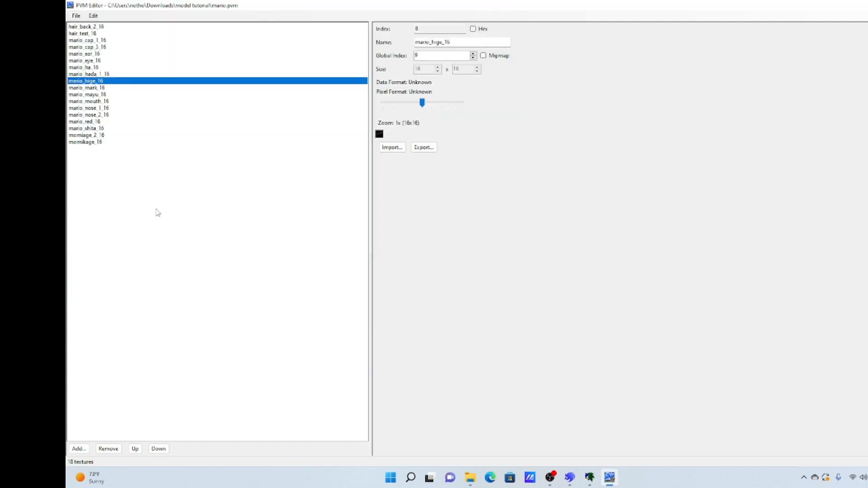
pyautogui.click(609, 478)
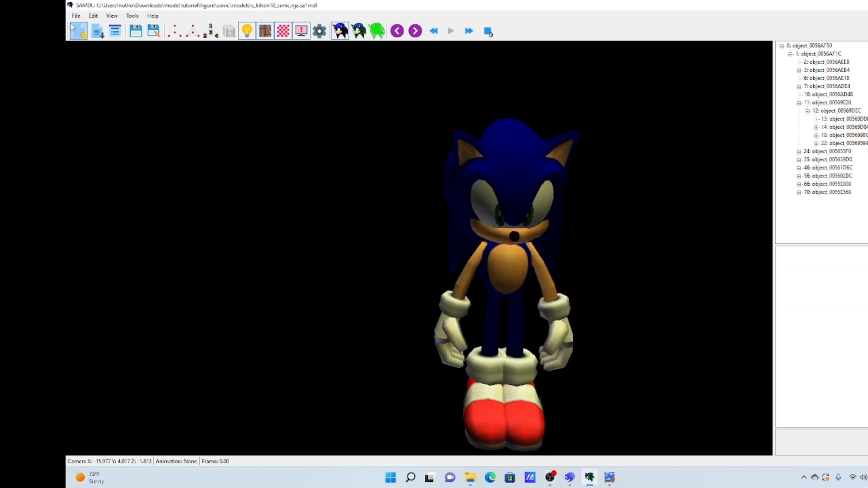
# - Load mario.pvm from the model tutorial folder via File > Add Textures
pyautogui.click(76, 15)
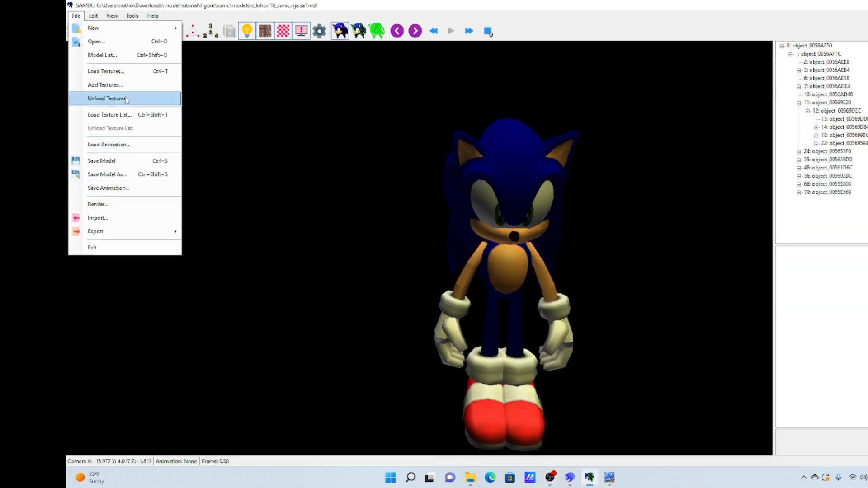
pyautogui.click(106, 85)
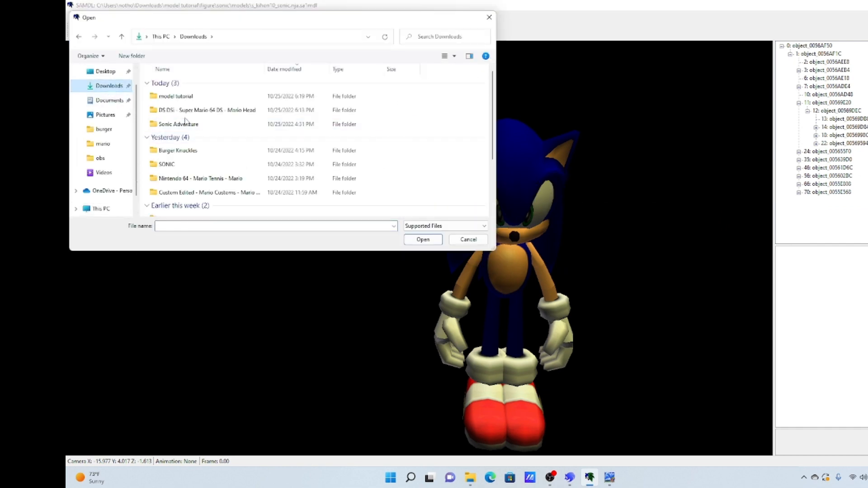
pyautogui.doubleClick(176, 96)
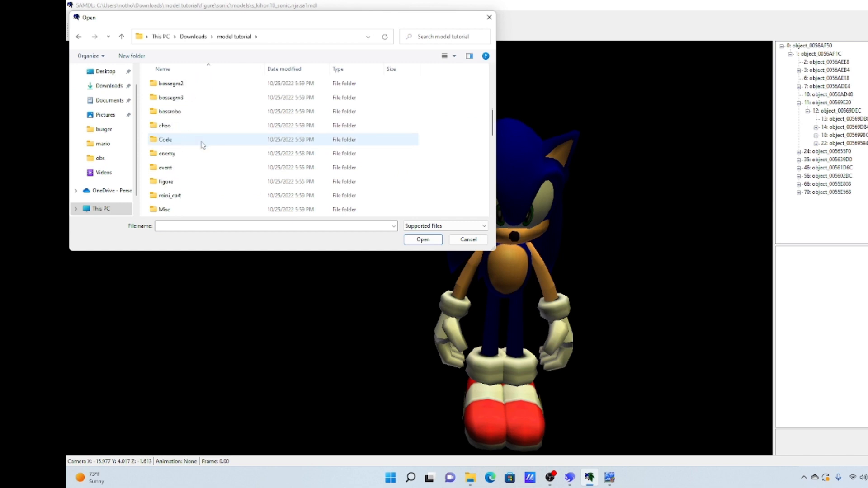
pyautogui.click(468, 240)
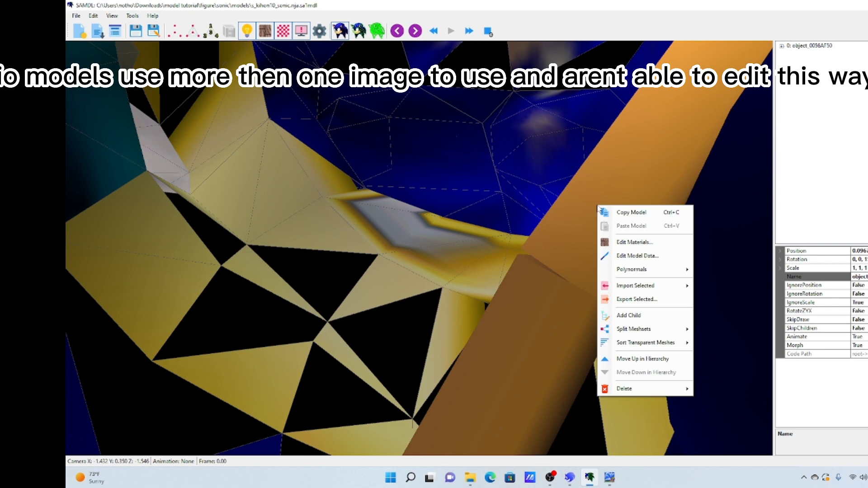
# - Assign a Mario texture to the head mesh's material through Edit Materials
pyautogui.click(635, 242)
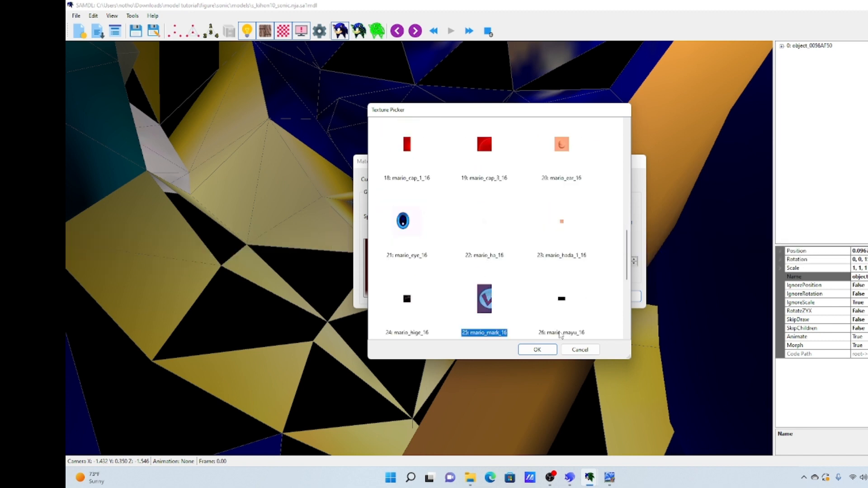
pyautogui.click(536, 349)
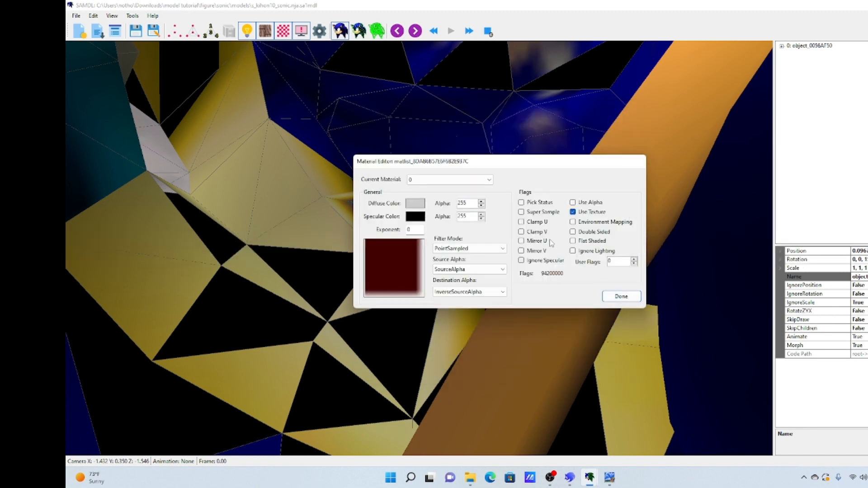
pyautogui.click(621, 296)
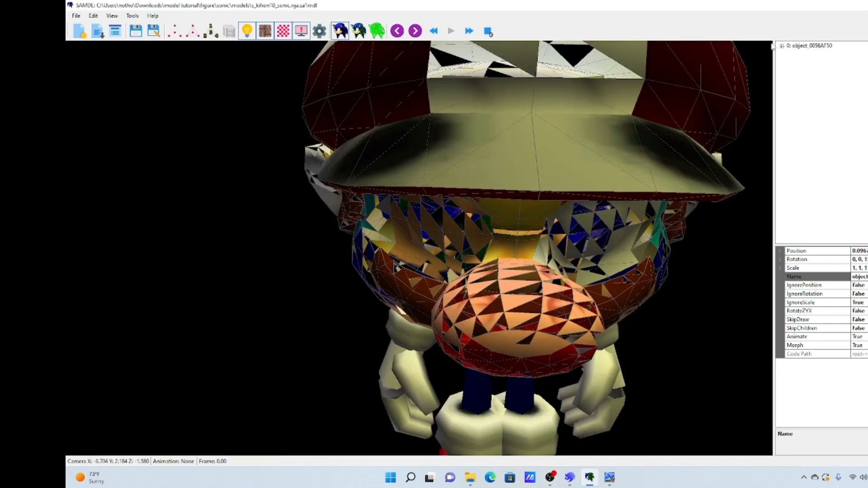
# - Expand the model tree and select objects 3, 24 and 56 to hide them
pyautogui.click(782, 45)
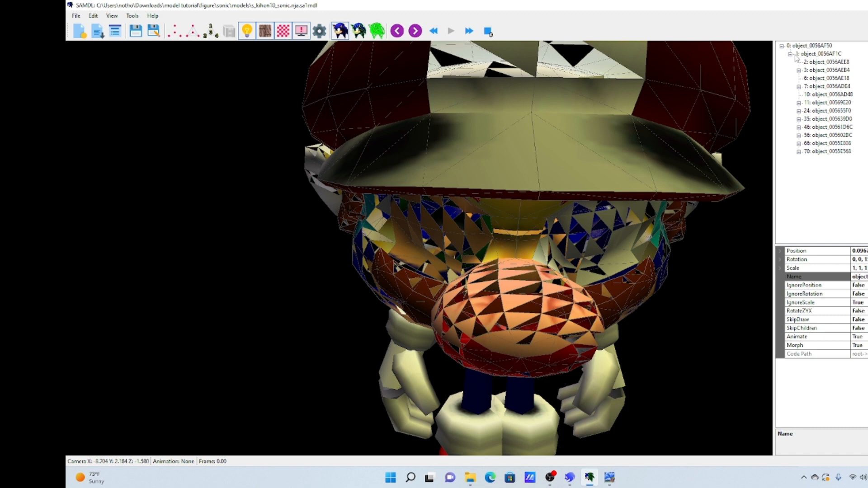
pyautogui.click(823, 70)
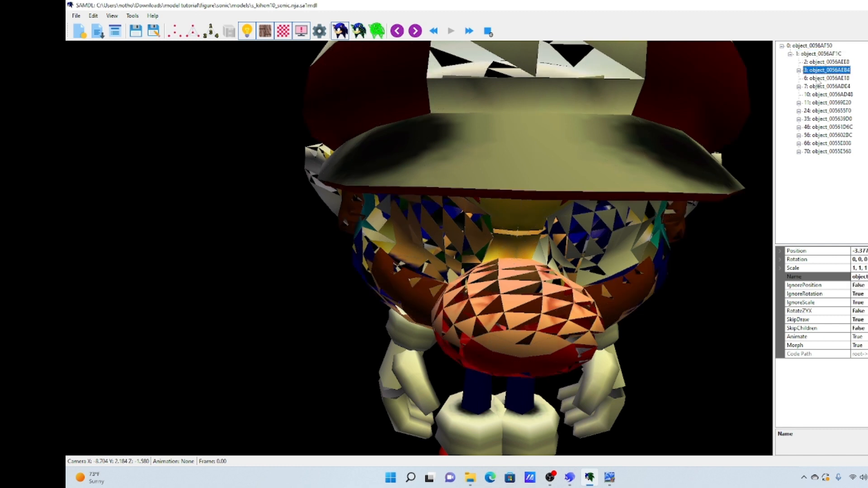
pyautogui.click(826, 110)
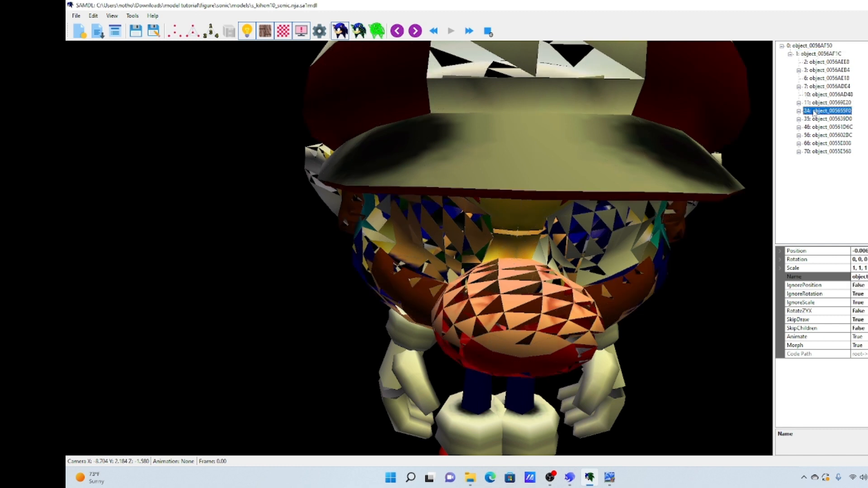
pyautogui.click(825, 135)
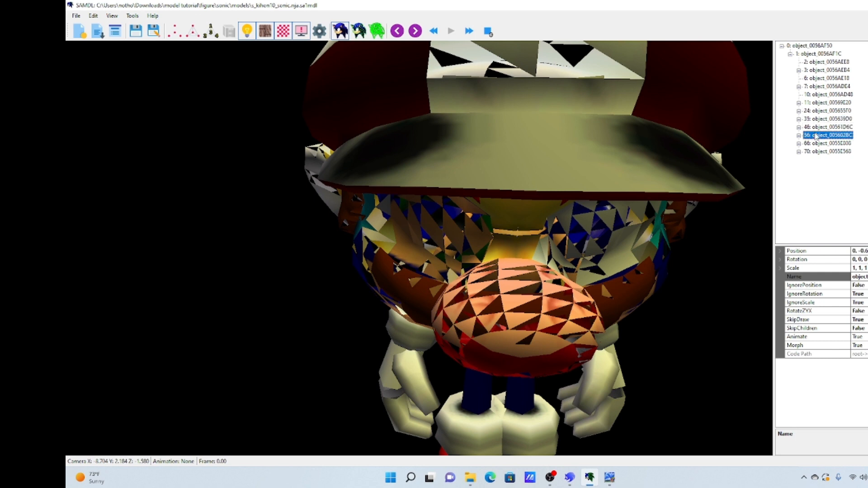